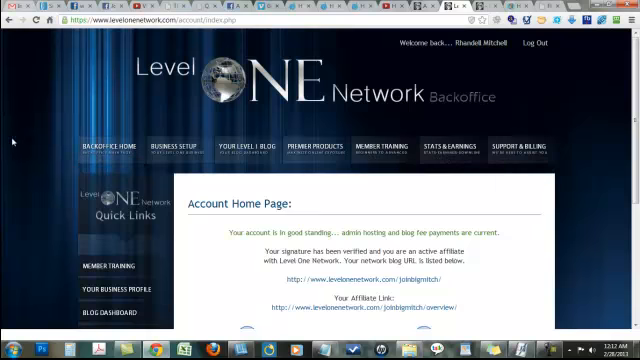
Read through the Backoffice Home Page Overview descriptions of Your Business Profile, Landing Pages and other sections
{"action": "scroll", "scroll_direction": "down", "scroll_amount": 3}
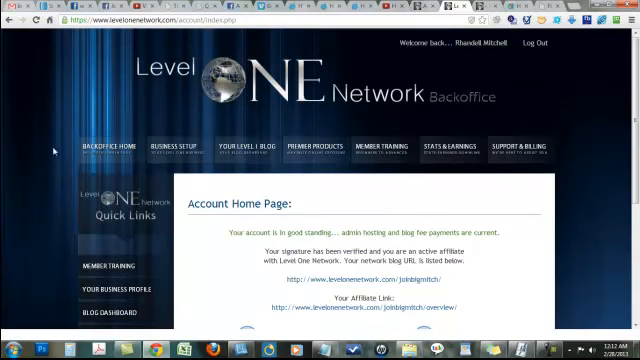
{"action": "left_click", "coordinate": [178, 144]}
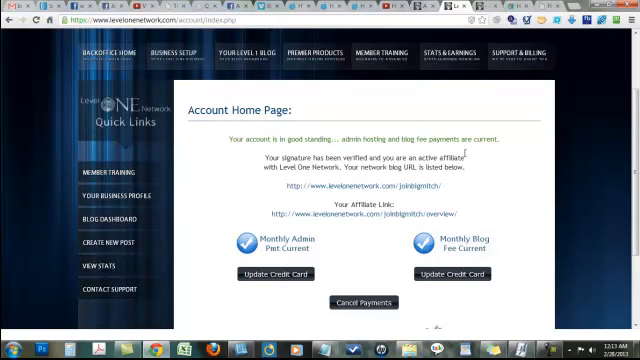
{"action": "scroll", "scroll_direction": "down", "scroll_amount": 3}
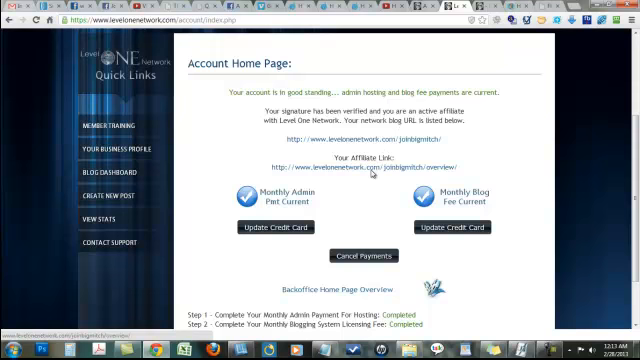
{"action": "scroll", "scroll_direction": "down", "scroll_amount": 3}
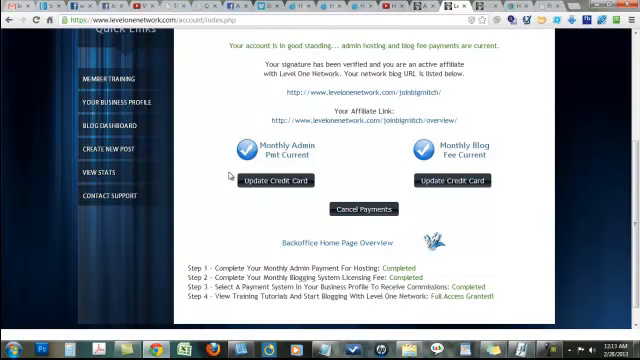
{"action": "scroll", "scroll_direction": "down", "scroll_amount": 3}
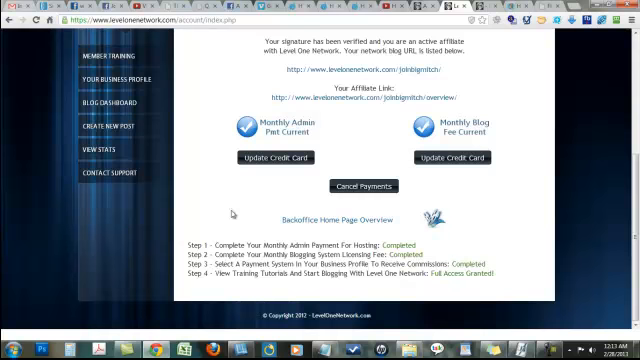
{"action": "mouse_move", "coordinate": [278, 236]}
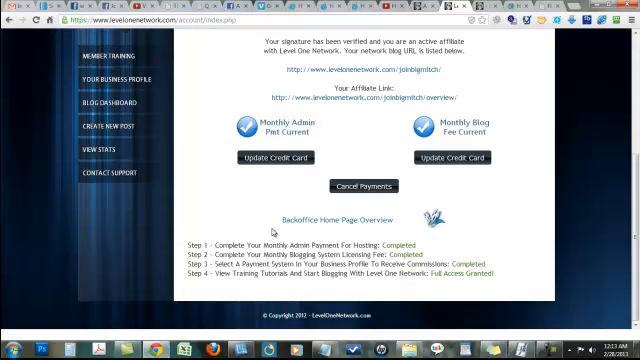
{"action": "mouse_move", "coordinate": [472, 252]}
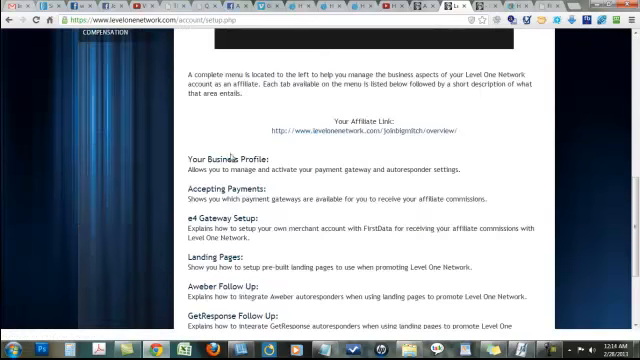
{"action": "scroll", "scroll_direction": "down", "scroll_amount": 3}
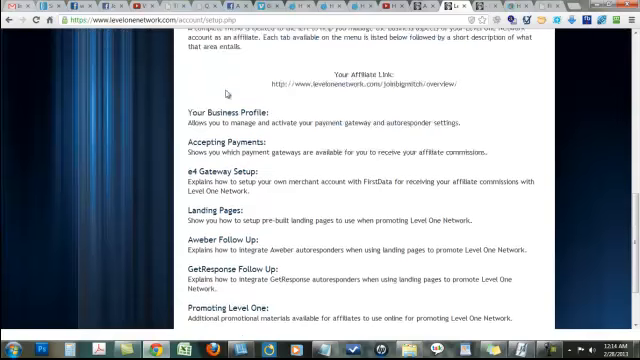
{"action": "scroll", "scroll_direction": "down", "scroll_amount": 3}
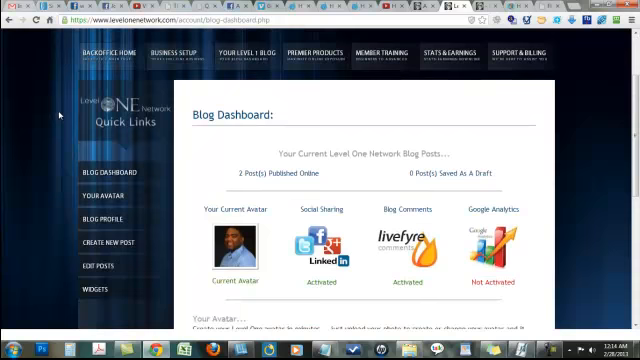
Review the Blog Dashboard's Your Avatar, Blog Profile and Create New Post descriptions
{"action": "scroll", "scroll_direction": "down", "scroll_amount": 3}
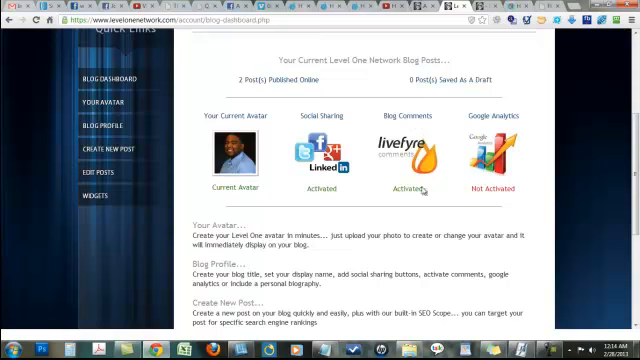
{"action": "mouse_move", "coordinate": [510, 110]}
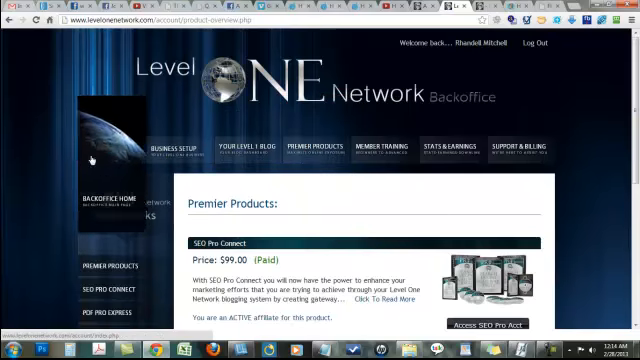
Review the Premier Products listings for SEO Pro Connect, PDF Pro Express and Master Training Series
{"action": "scroll", "scroll_direction": "down", "scroll_amount": 3}
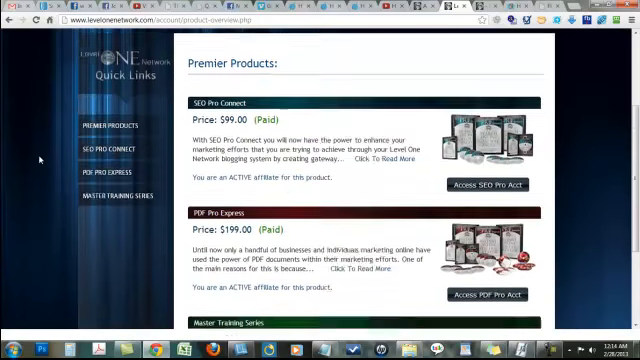
{"action": "scroll", "scroll_direction": "down", "scroll_amount": 3}
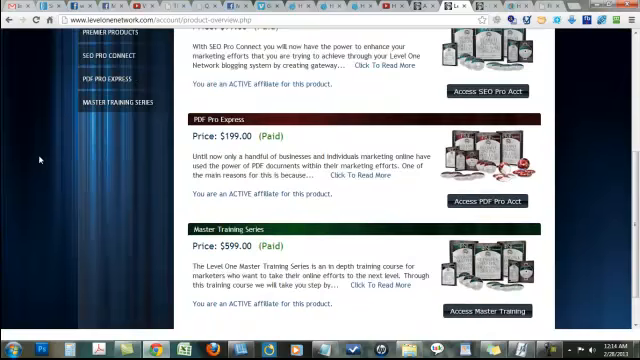
{"action": "scroll", "scroll_direction": "down", "scroll_amount": 3}
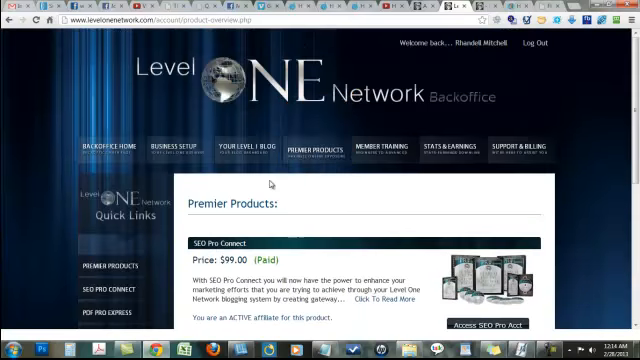
{"action": "scroll", "scroll_direction": "down", "scroll_amount": 3}
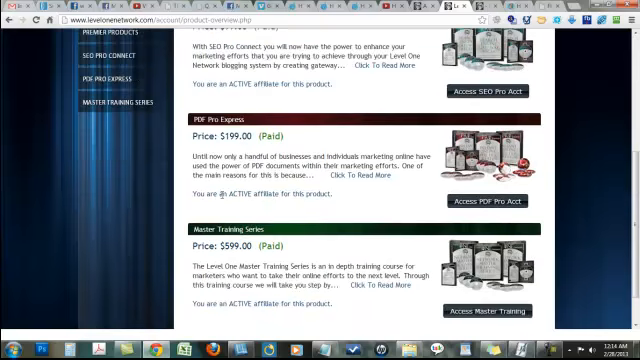
{"action": "scroll", "scroll_direction": "up", "scroll_amount": 3}
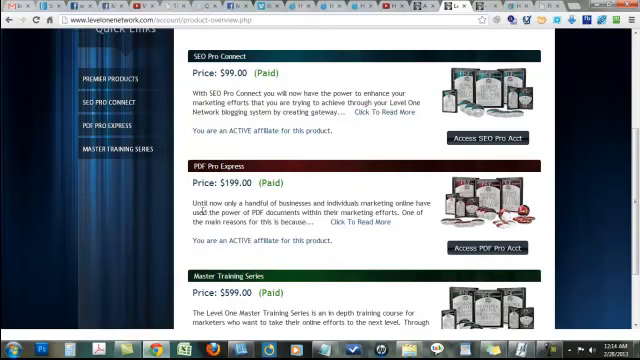
{"action": "scroll", "scroll_direction": "down", "scroll_amount": 3}
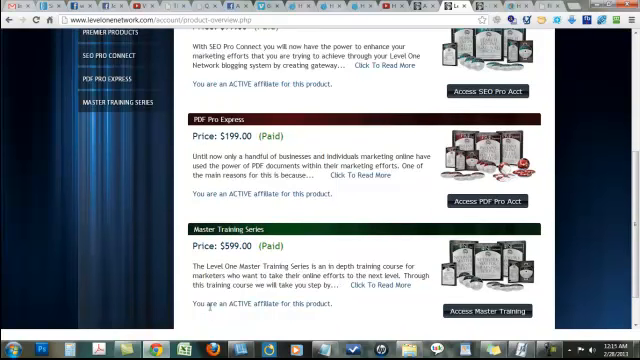
{"action": "mouse_move", "coordinate": [144, 248]}
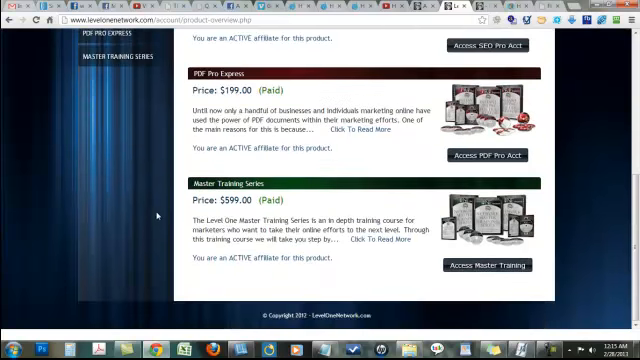
{"action": "scroll", "scroll_direction": "up", "scroll_amount": 3}
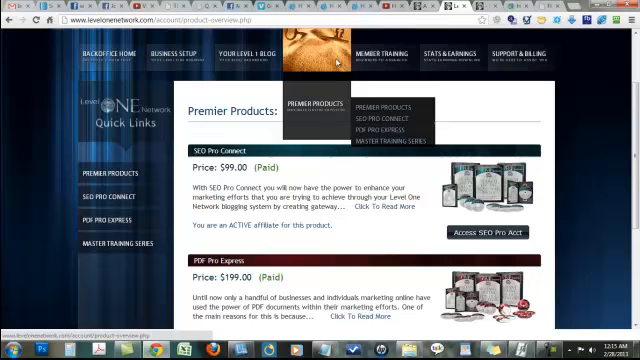
{"action": "mouse_move", "coordinate": [344, 60]}
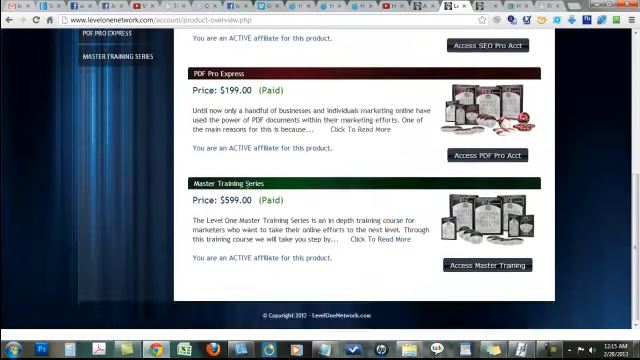
{"action": "scroll", "scroll_direction": "up", "scroll_amount": 3}
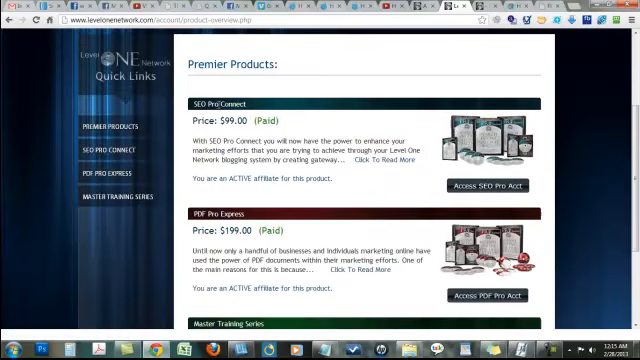
{"action": "scroll", "scroll_direction": "down", "scroll_amount": 3}
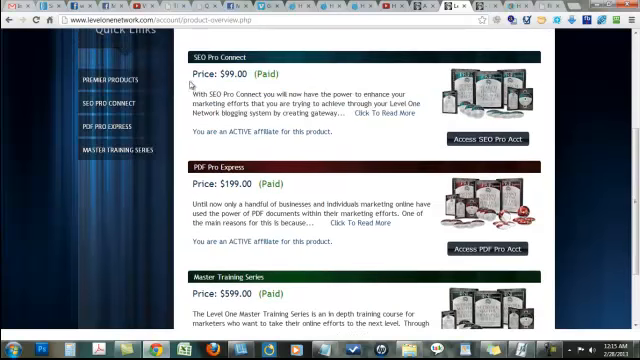
{"action": "scroll", "scroll_direction": "down", "scroll_amount": 3}
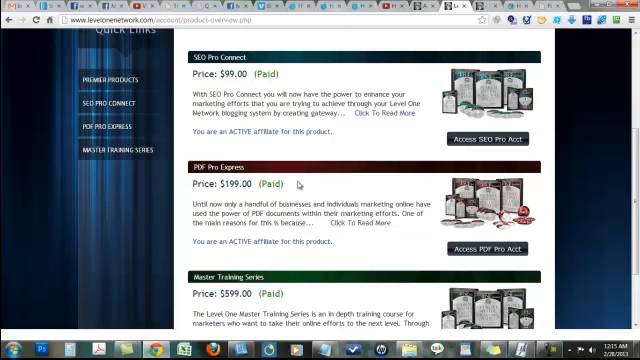
{"action": "scroll", "scroll_direction": "down", "scroll_amount": 3}
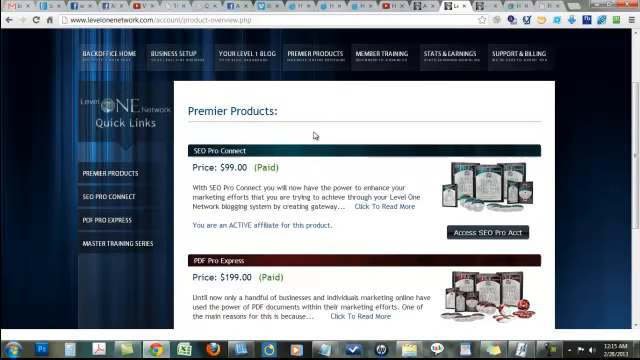
{"action": "scroll", "scroll_direction": "down", "scroll_amount": 3}
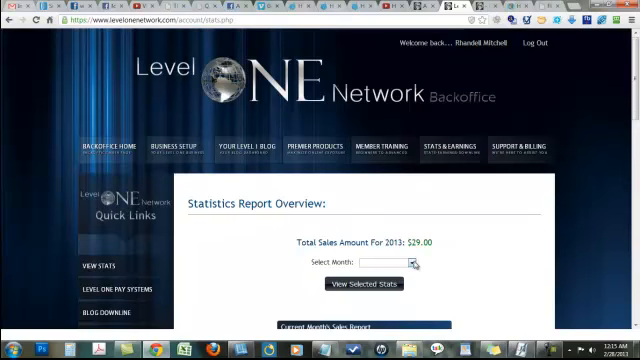
{"action": "left_click", "coordinate": [400, 264]}
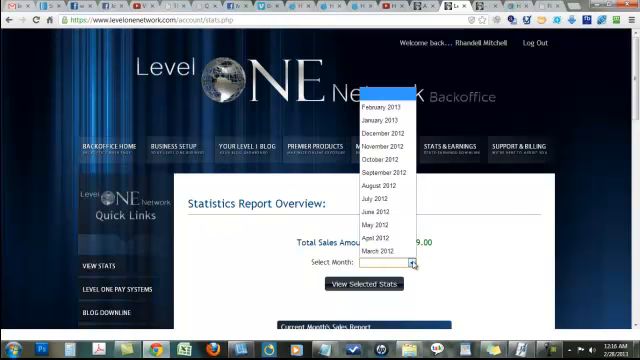
{"action": "scroll", "scroll_direction": "down", "scroll_amount": 3}
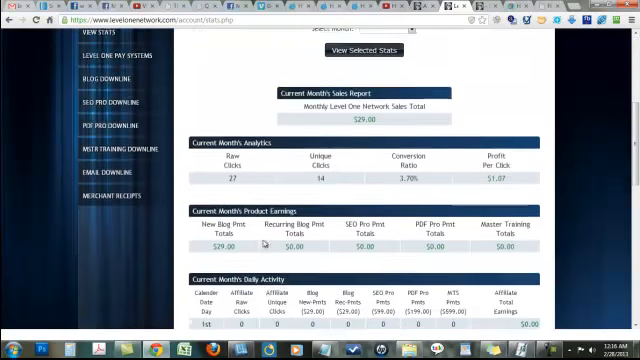
{"action": "scroll", "scroll_direction": "down", "scroll_amount": 3}
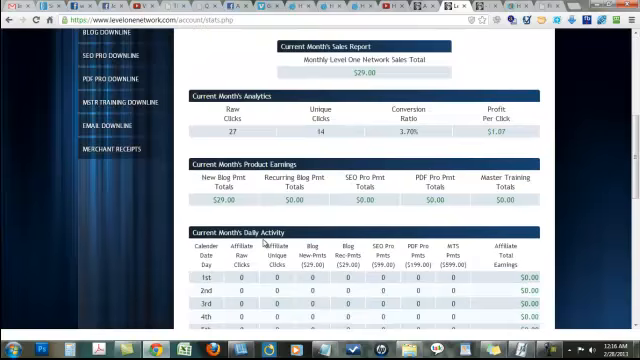
{"action": "scroll", "scroll_direction": "down", "scroll_amount": 3}
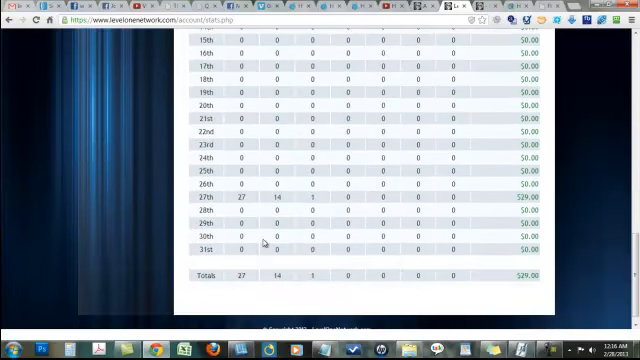
{"action": "scroll", "scroll_direction": "up", "scroll_amount": 3}
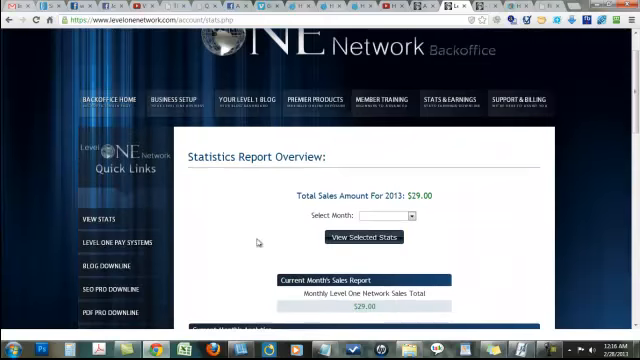
{"action": "mouse_move", "coordinate": [424, 200]}
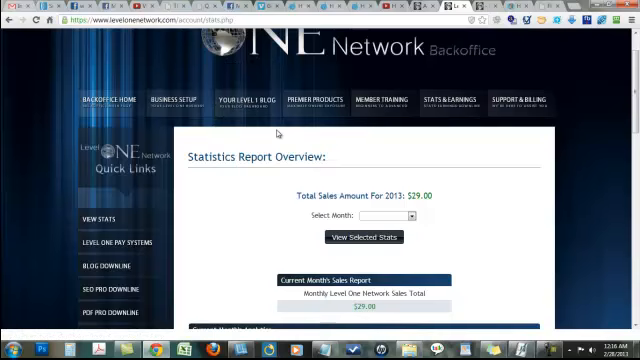
Bring up the empty Create New Post form from the Quick Links sidebar and look over its fields
{"action": "left_click", "coordinate": [252, 96]}
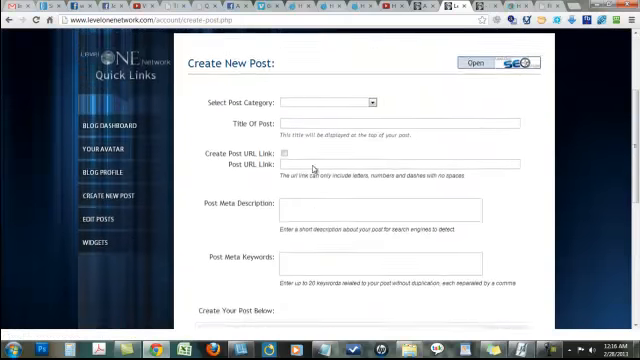
{"action": "scroll", "scroll_direction": "down", "scroll_amount": 3}
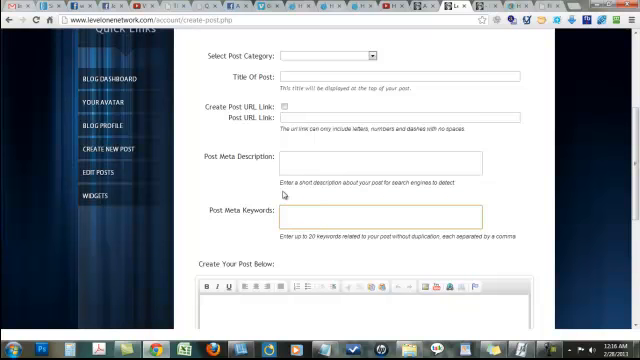
{"action": "scroll", "scroll_direction": "down", "scroll_amount": 3}
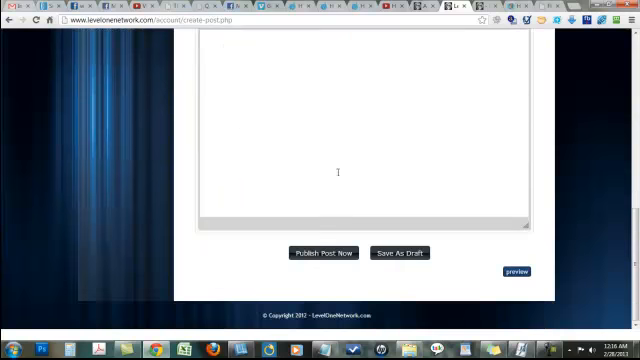
{"action": "mouse_move", "coordinate": [400, 252]}
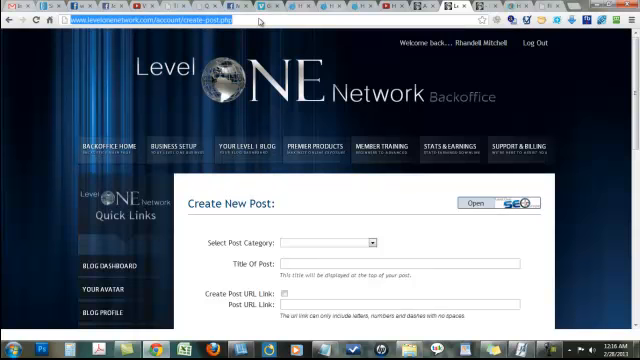
Go to the public Level One Blog Network home page and browse the first member posts
{"action": "left_click", "coordinate": [160, 20]}
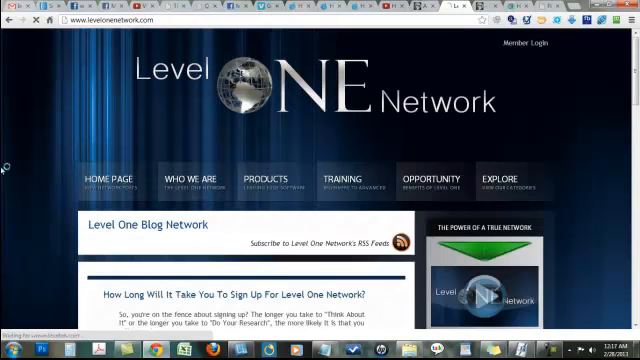
{"action": "scroll", "scroll_direction": "down", "scroll_amount": 3}
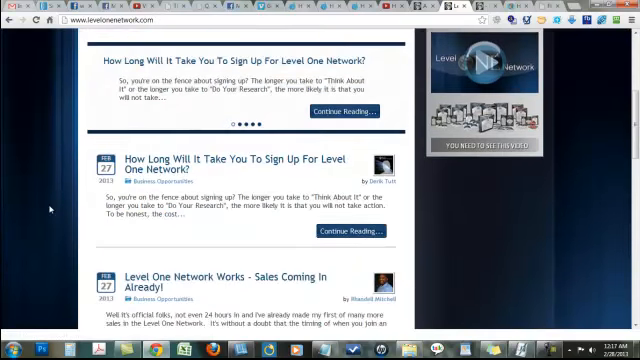
{"action": "scroll", "scroll_direction": "down", "scroll_amount": 3}
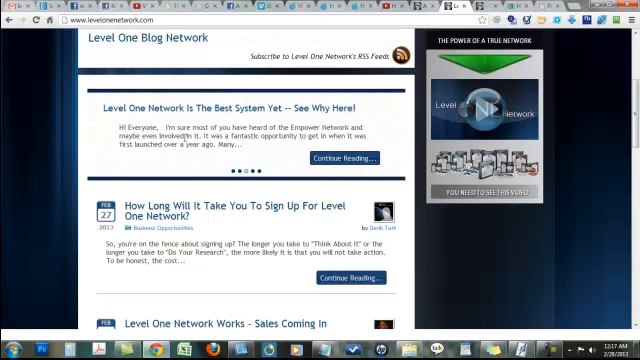
{"action": "scroll", "scroll_direction": "down", "scroll_amount": 3}
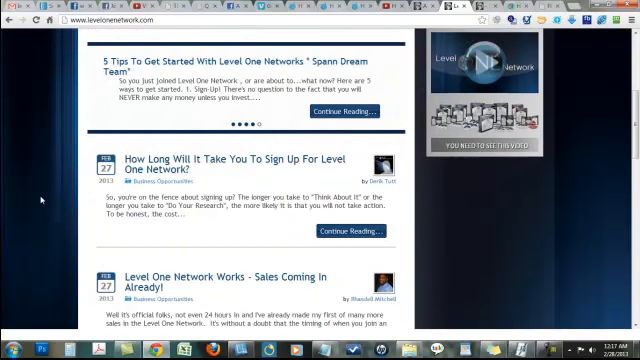
{"action": "scroll", "scroll_direction": "down", "scroll_amount": 3}
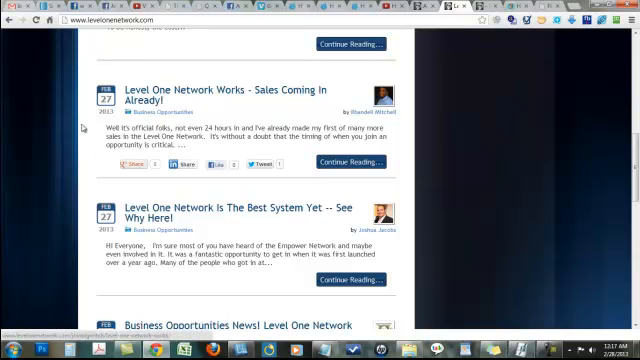
{"action": "scroll", "scroll_direction": "down", "scroll_amount": 3}
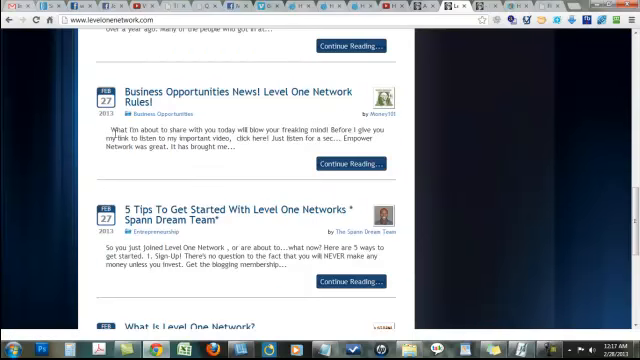
{"action": "scroll", "scroll_direction": "down", "scroll_amount": 3}
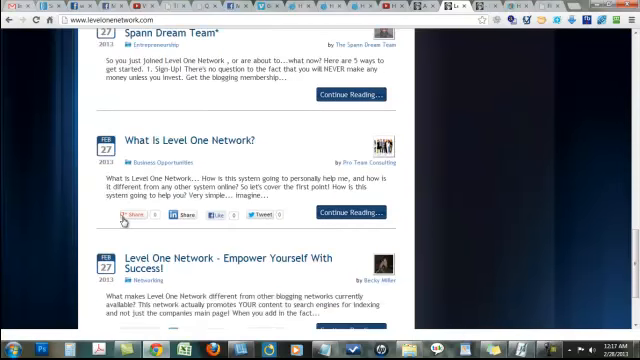
Continue browsing further down the list of members' blog posts
{"action": "scroll", "scroll_direction": "down", "scroll_amount": 3}
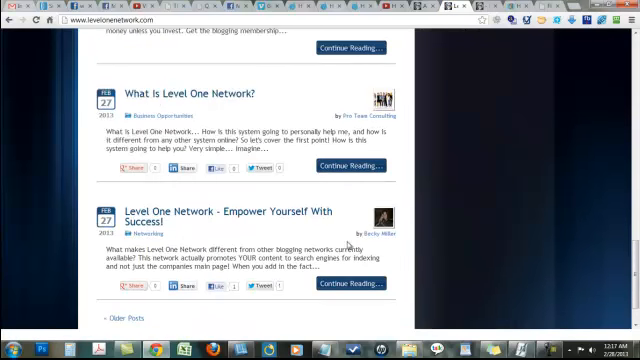
{"action": "scroll", "scroll_direction": "up", "scroll_amount": 3}
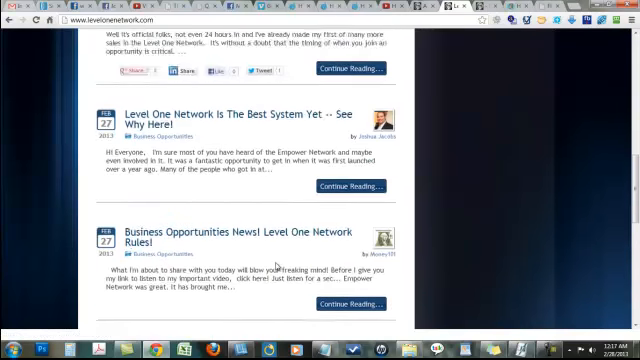
{"action": "scroll", "scroll_direction": "down", "scroll_amount": 3}
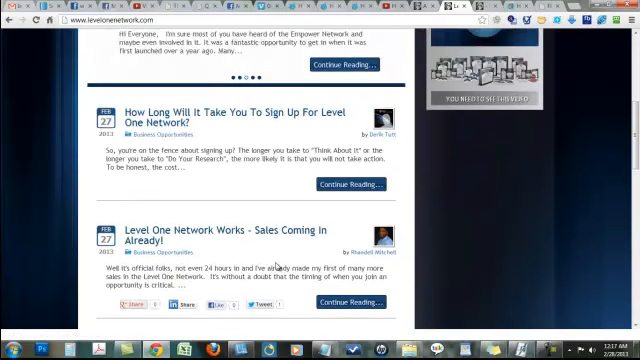
{"action": "scroll", "scroll_direction": "down", "scroll_amount": 3}
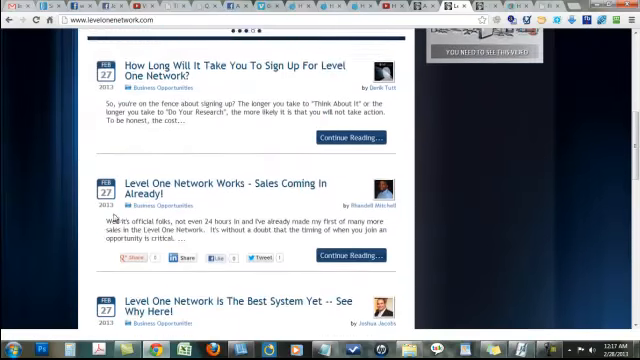
{"action": "scroll", "scroll_direction": "down", "scroll_amount": 3}
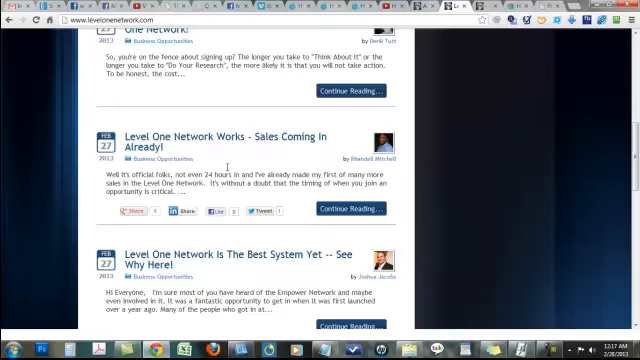
{"action": "scroll", "scroll_direction": "down", "scroll_amount": 3}
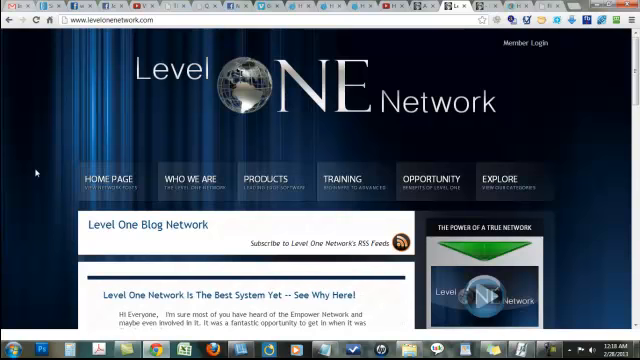
{"action": "scroll", "scroll_direction": "down", "scroll_amount": 3}
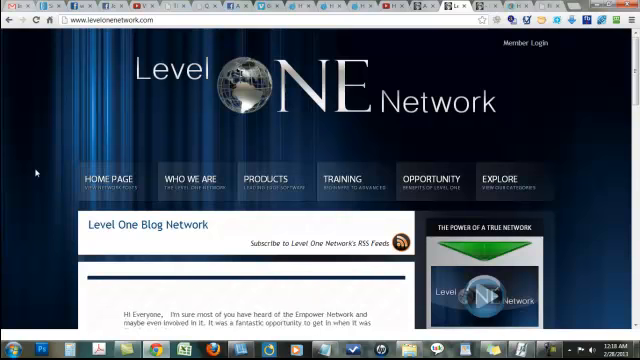